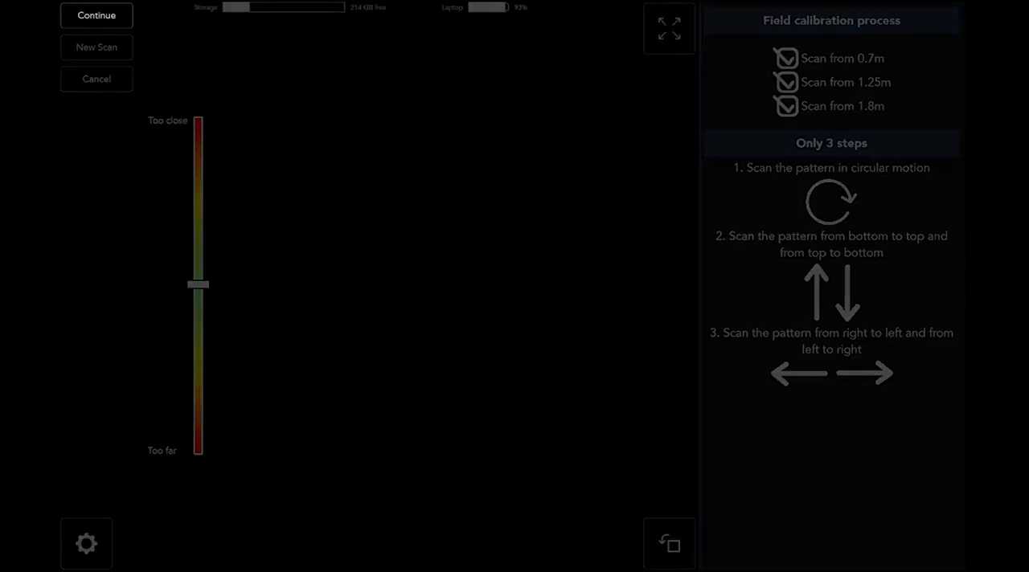
Complete field calibration after the 0.7m, 1.25m and 1.8m distance scans
click(96, 15)
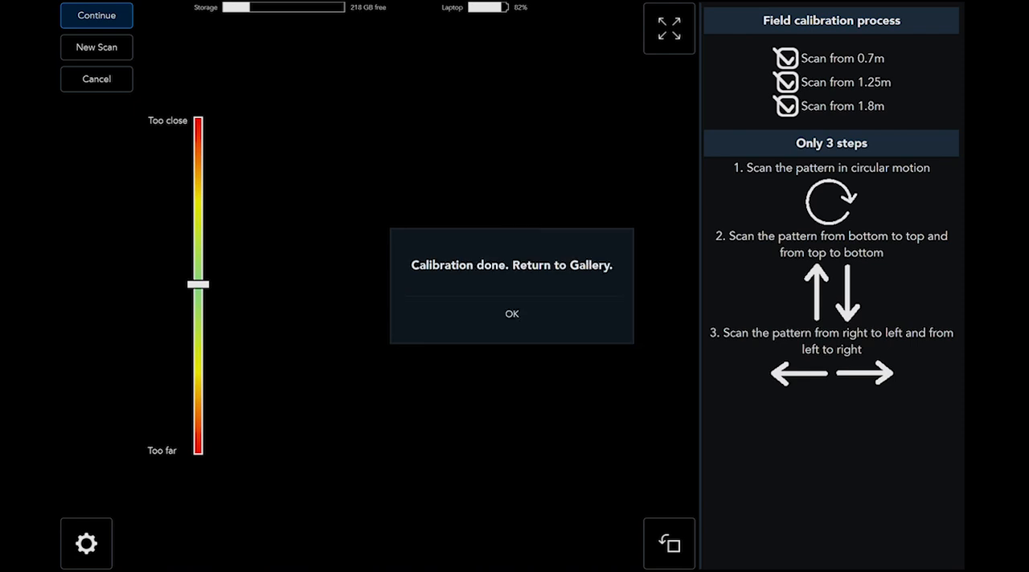
Confirm calibration, restart the scan recorder, and show the flat wall as a 3D point cloud
click(511, 313)
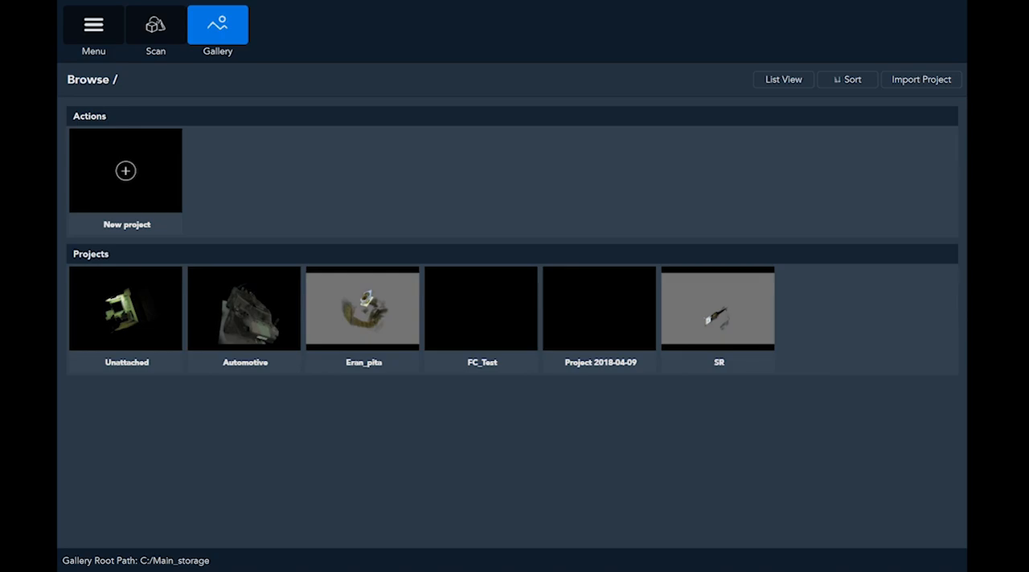
click(154, 28)
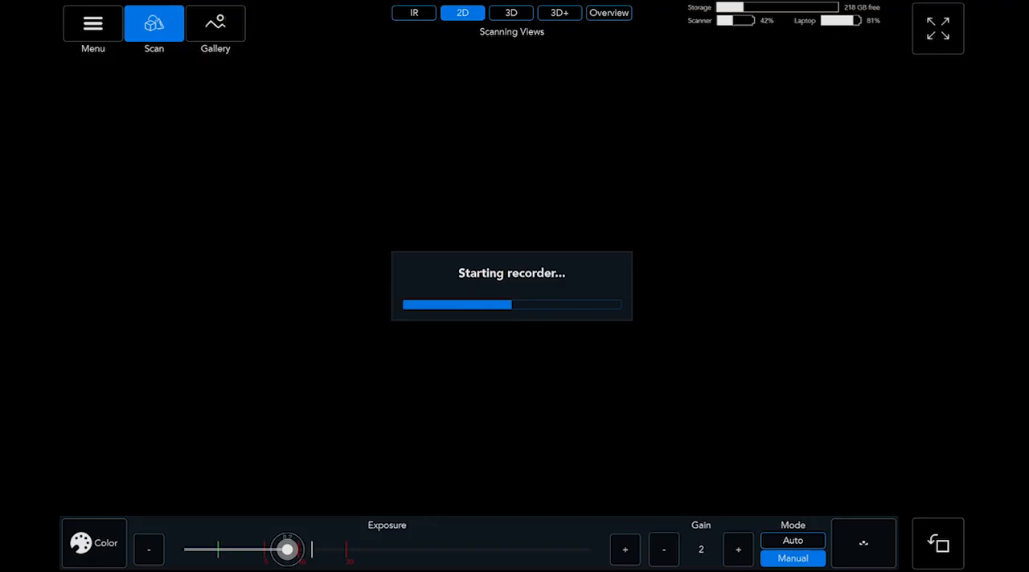
click(510, 12)
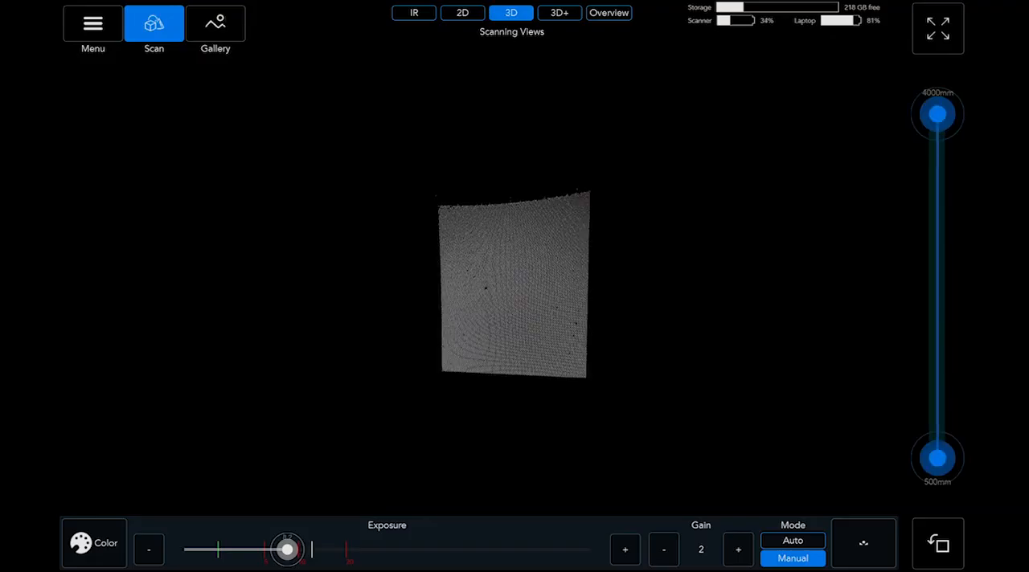